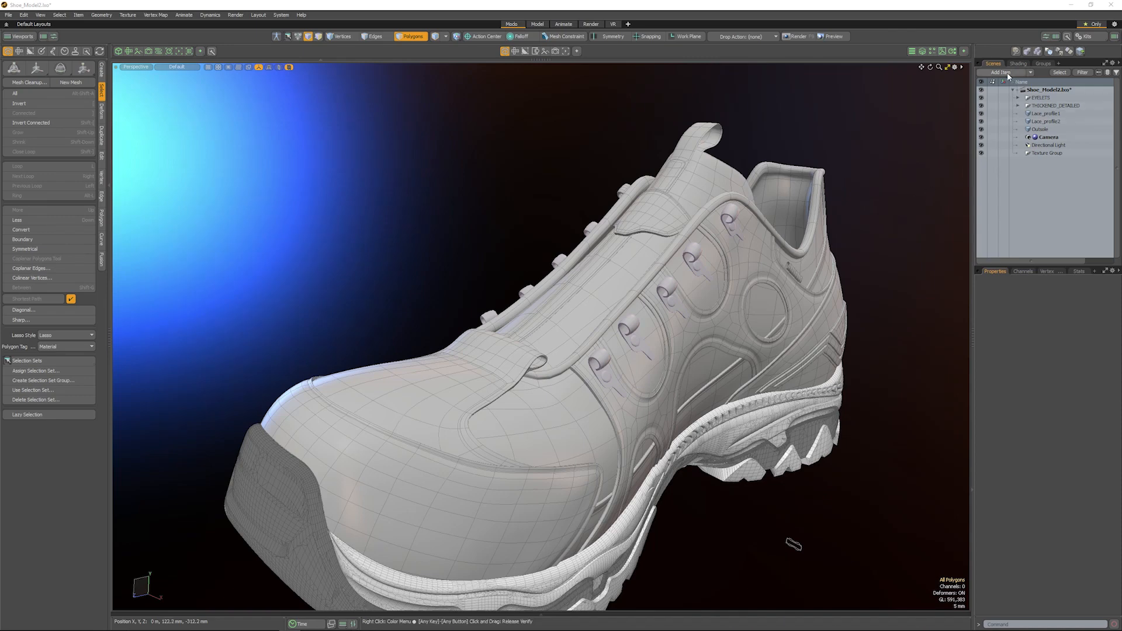
Step: Add a Lace Item from the Item List's Add Item menu
click(1001, 72)
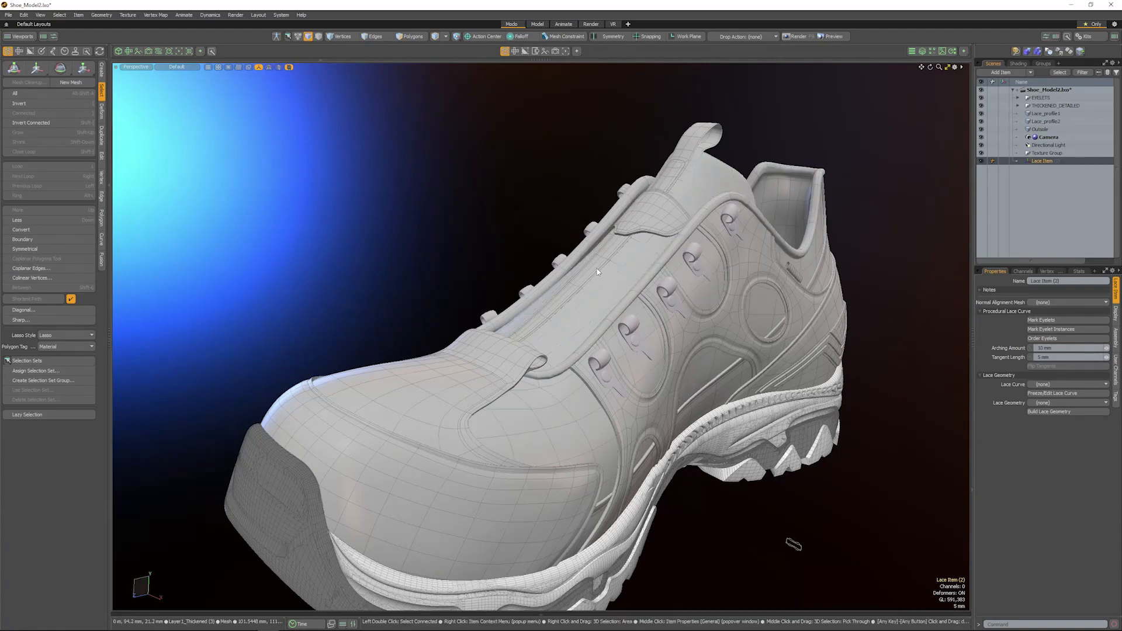
mouse_move(627, 267)
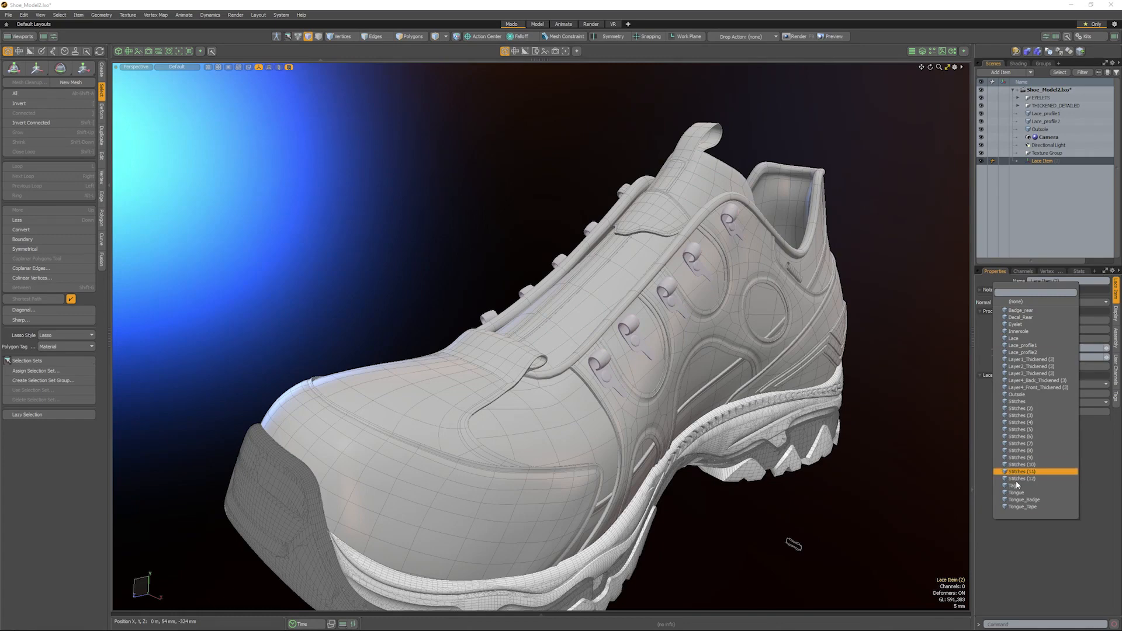
Step: Set the lace item's Normal Alignment Mesh to Tongue
click(1016, 492)
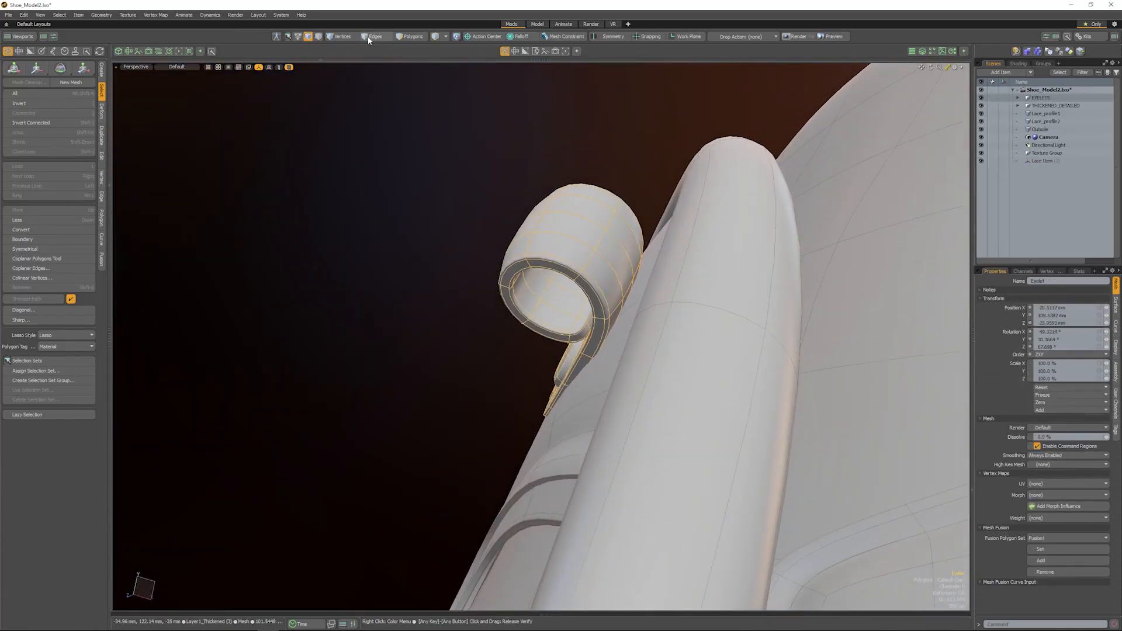
Step: In Edges mode, select the eyelet edge loops using the Eyelet selection set
click(374, 36)
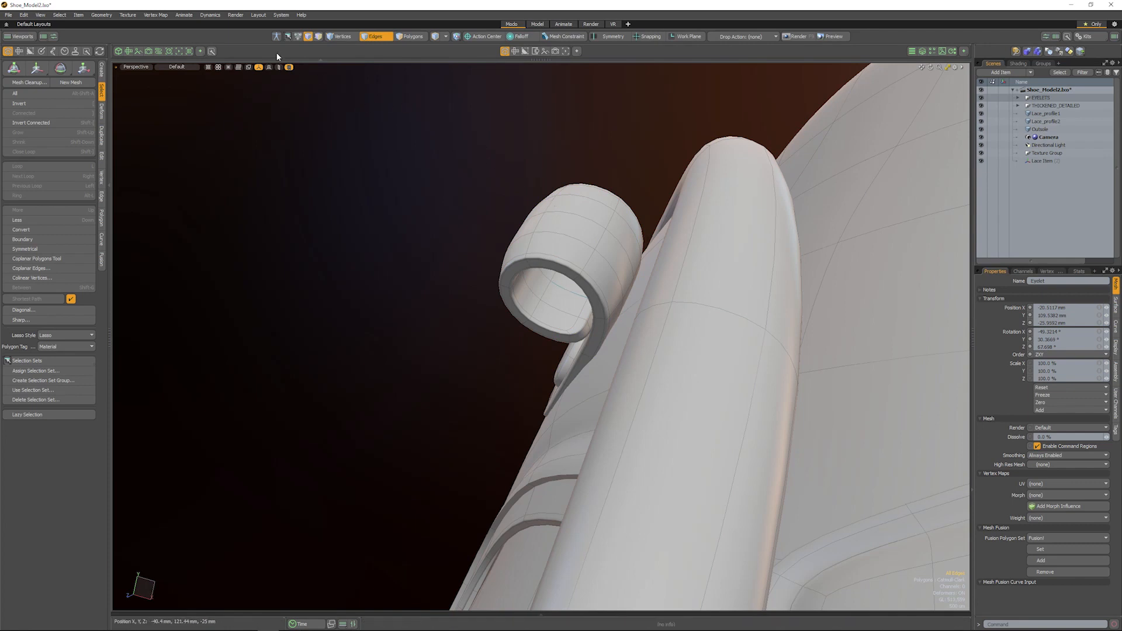
mouse_move(286, 36)
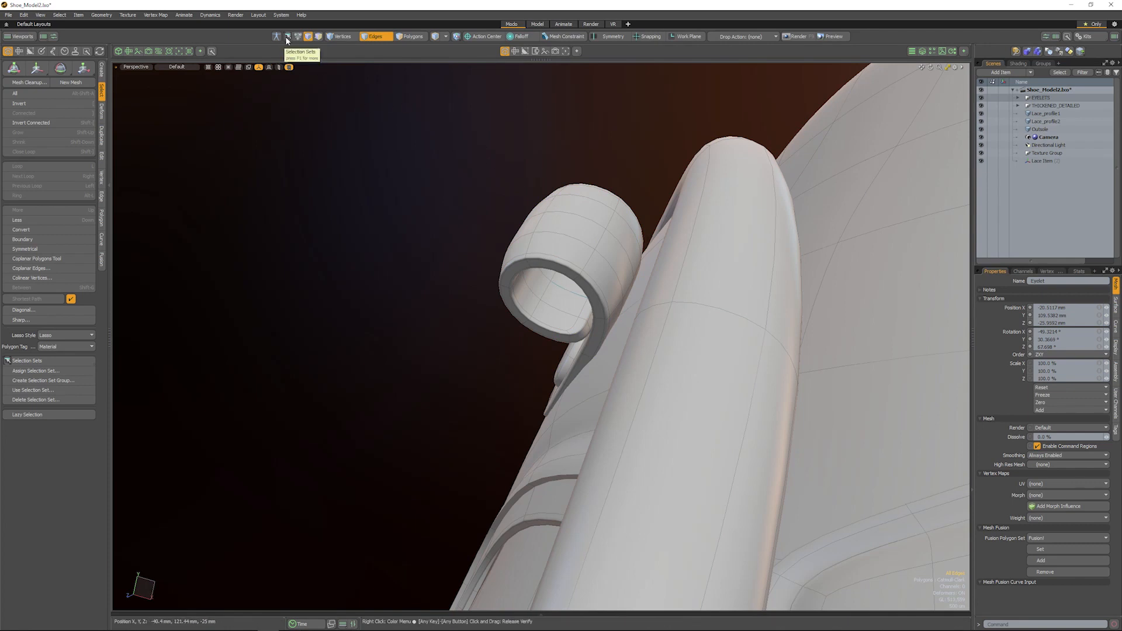
click(287, 36)
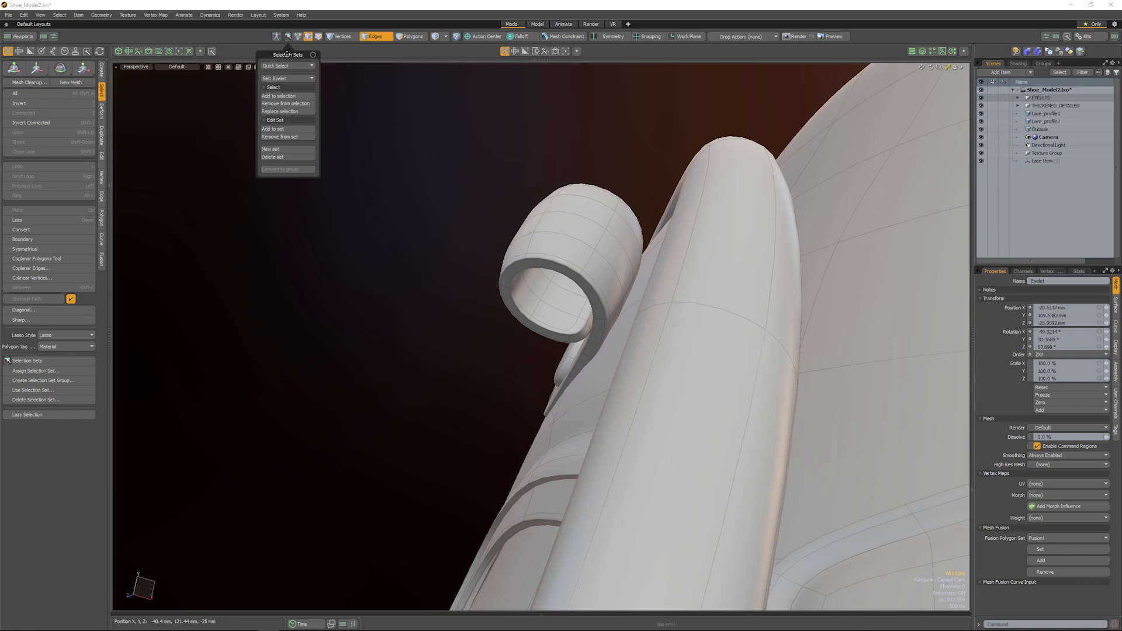
click(288, 65)
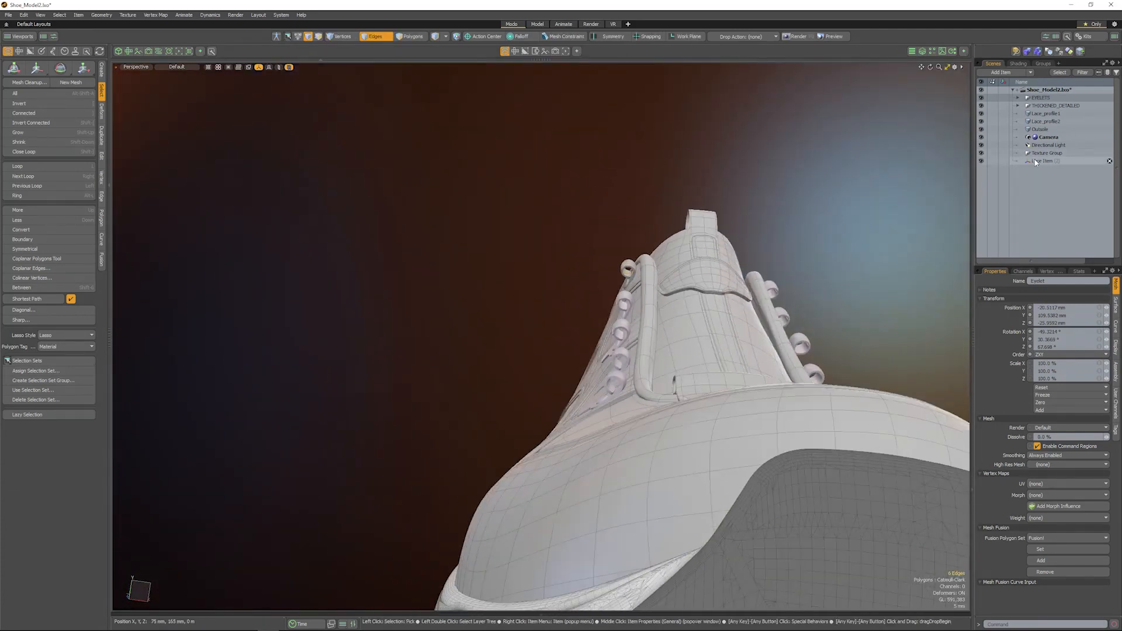
Step: Reselect the Lace Item to mark and order the eyelets
click(1041, 160)
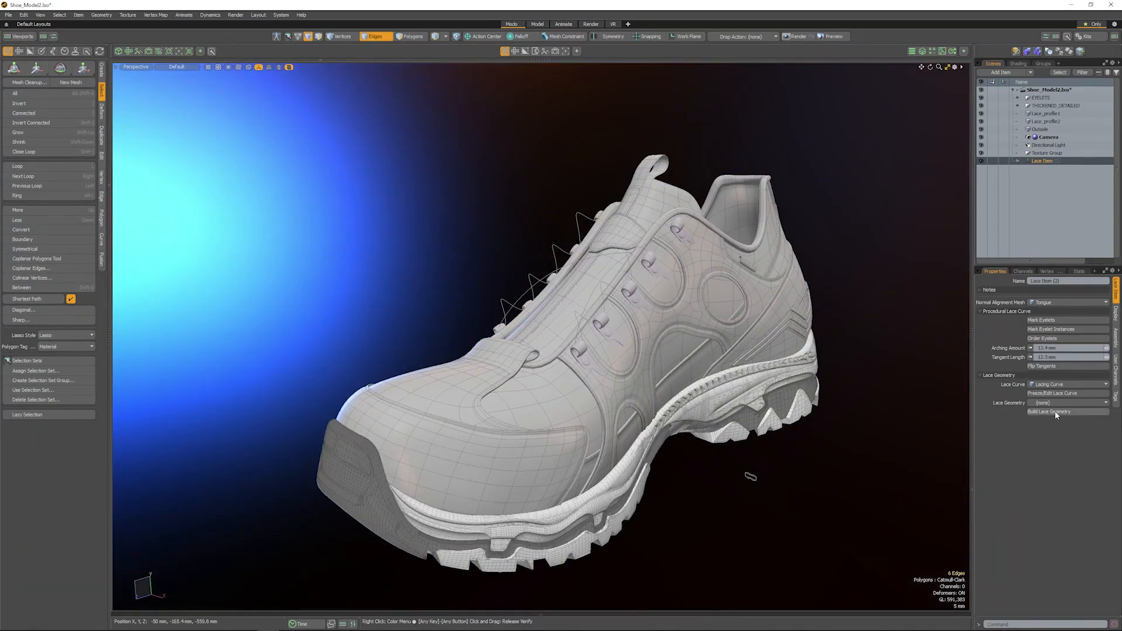
mouse_move(1054, 411)
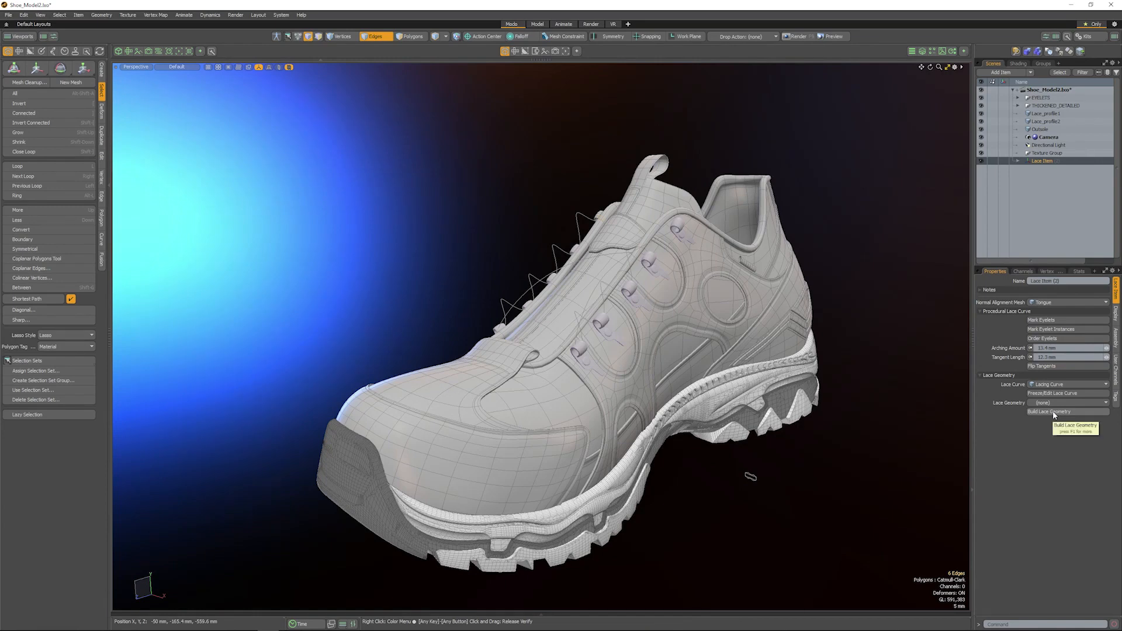
Step: Build lace geometry with a New Curve Mesh shape profile
click(1050, 411)
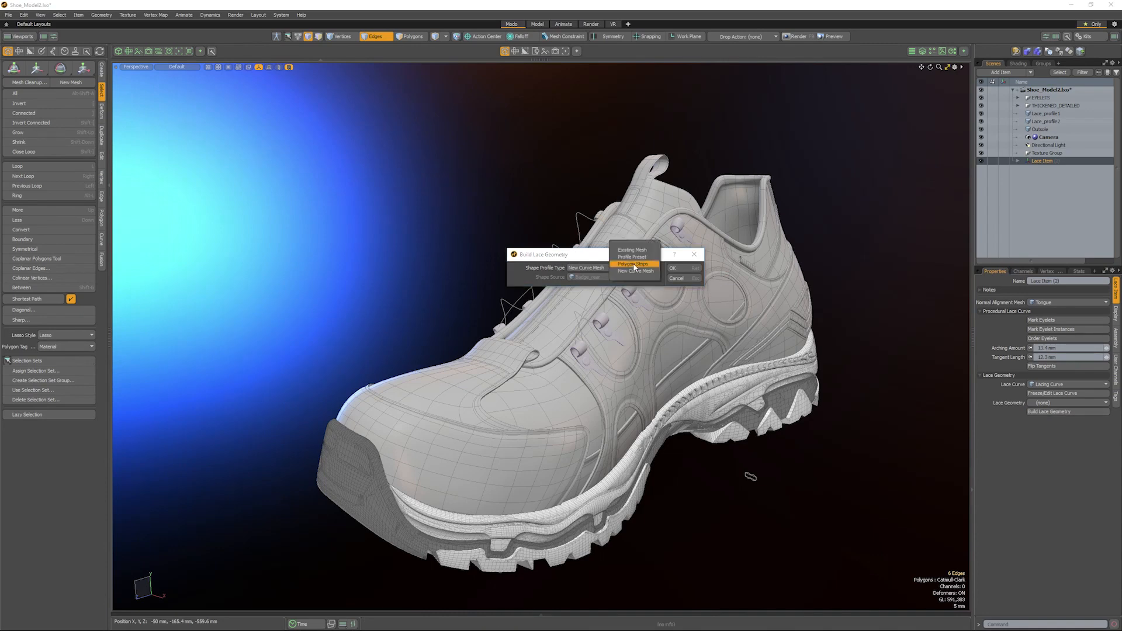
mouse_move(632, 256)
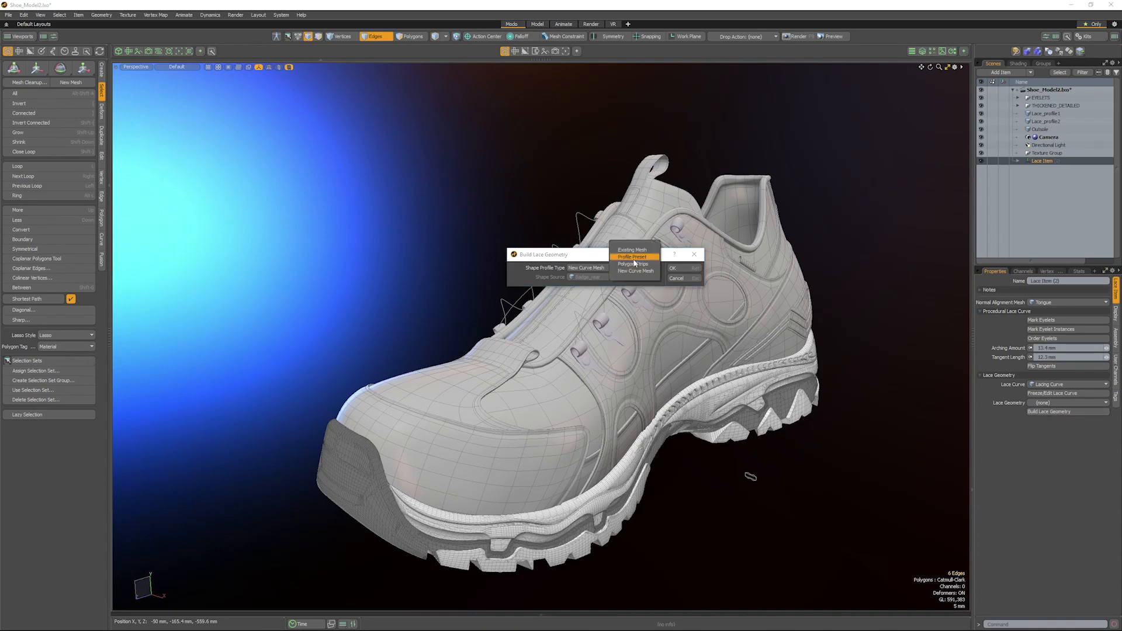
mouse_move(632, 249)
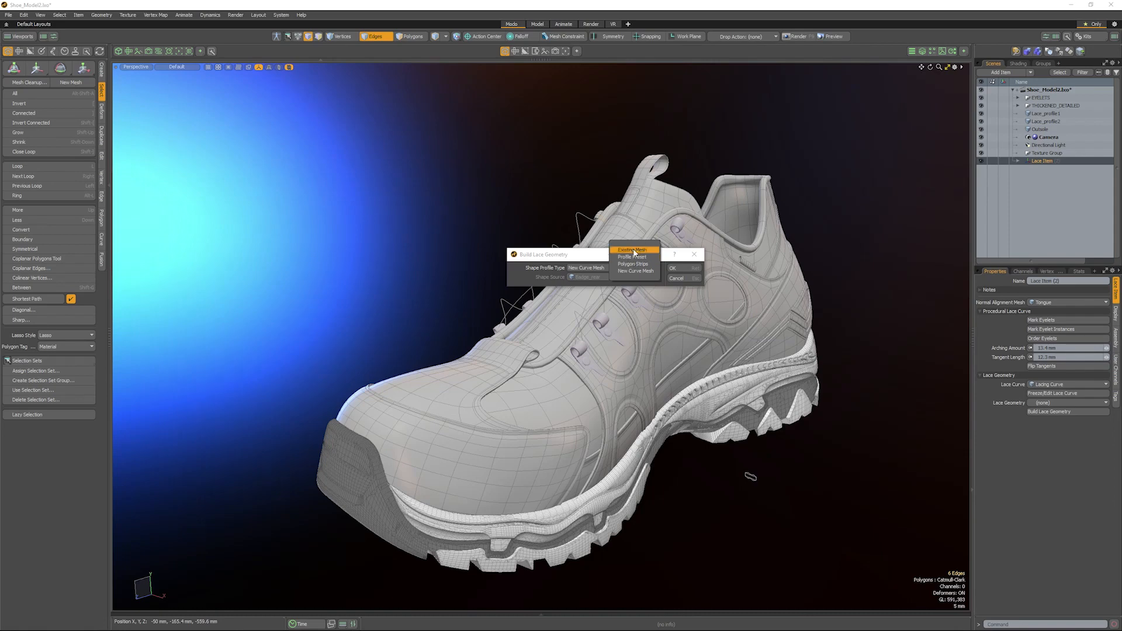
click(633, 270)
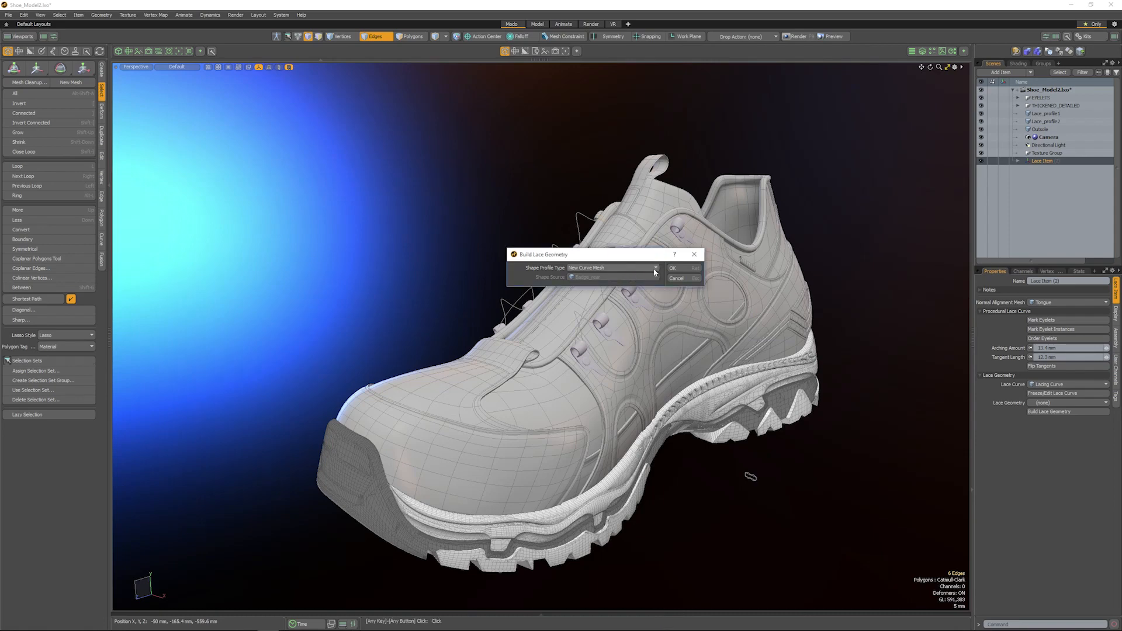
click(671, 267)
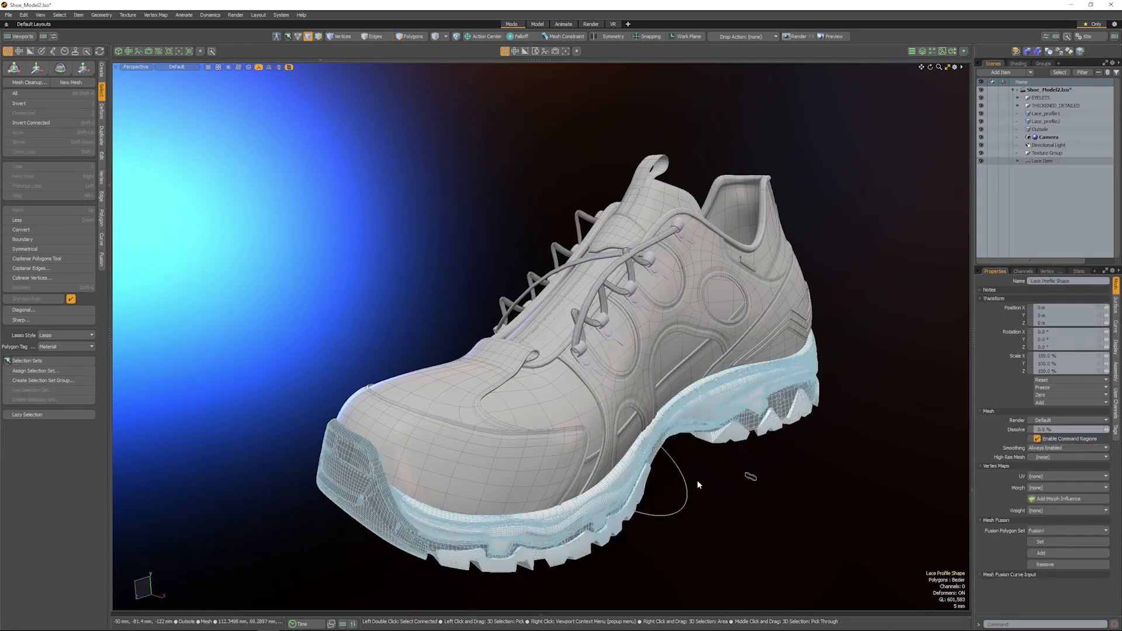
Step: Move the Lace Profile Shape along X away from the shoe, then reselect the Lace Item
click(35, 67)
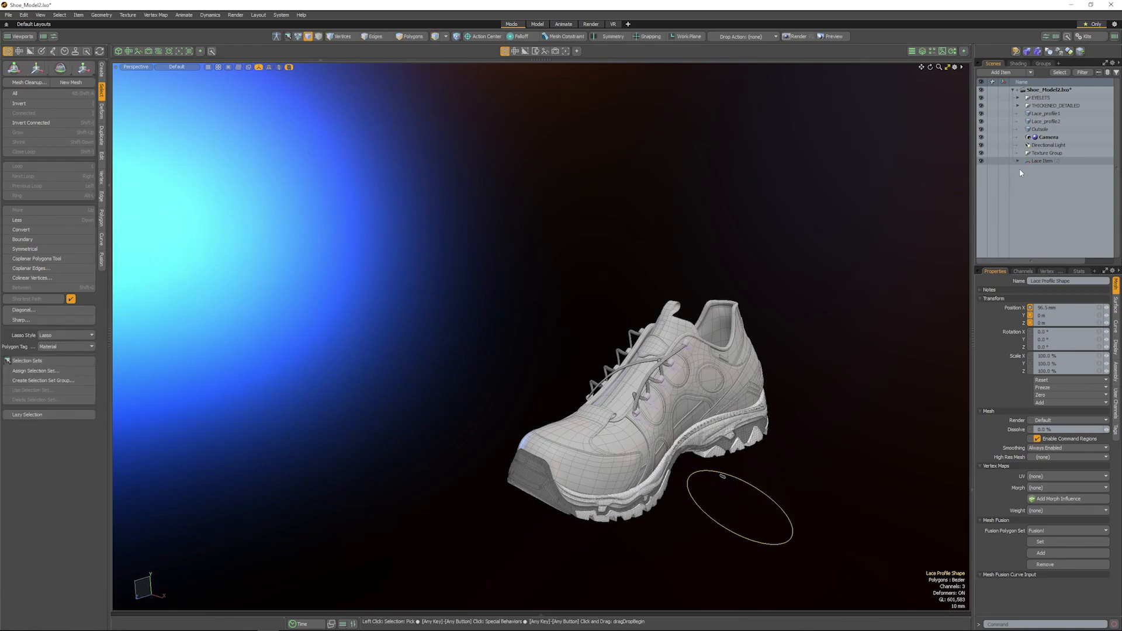
click(1041, 160)
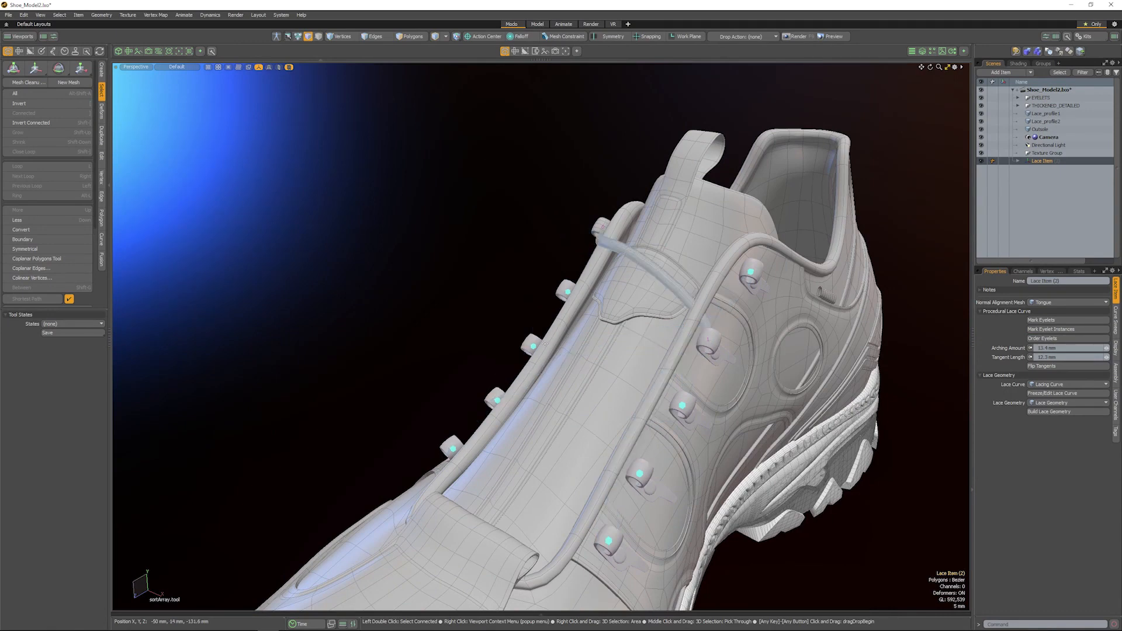
Step: Adjust the Curve Sweep extruded shape size for thicker, rounder laces
click(1049, 412)
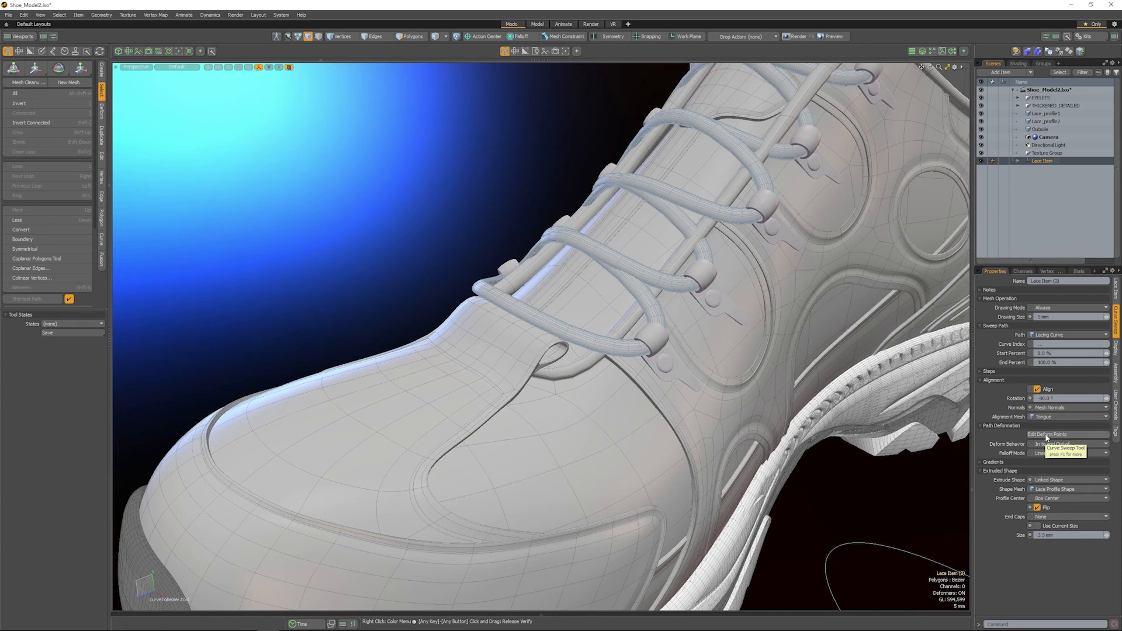
Step: Add deform points along the lace to set twist and scale
click(1047, 434)
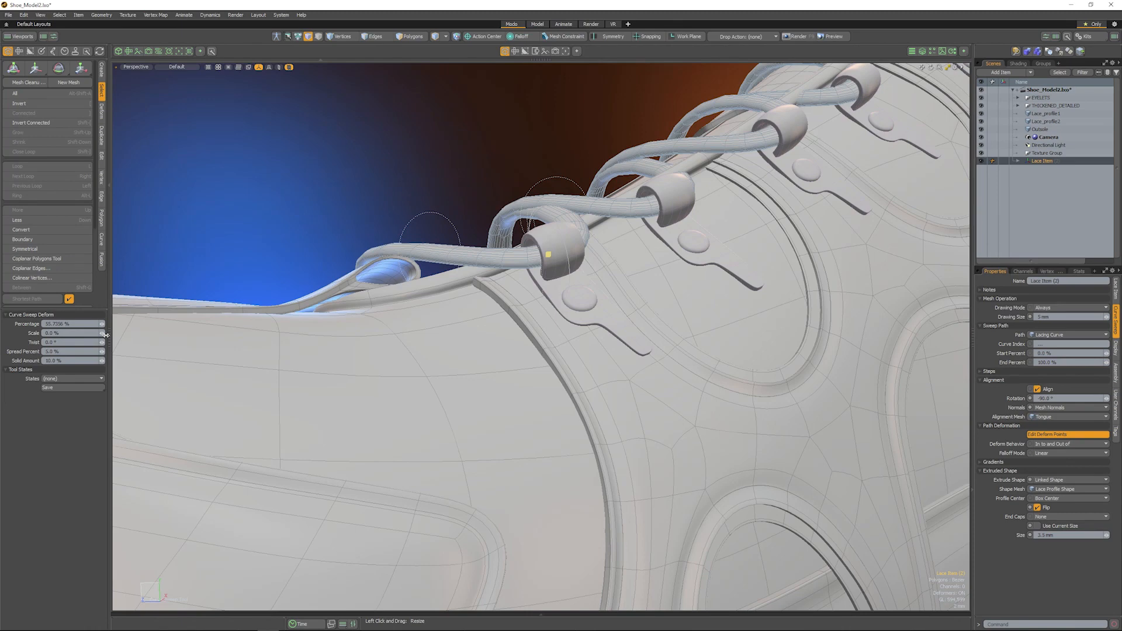
mouse_move(102, 337)
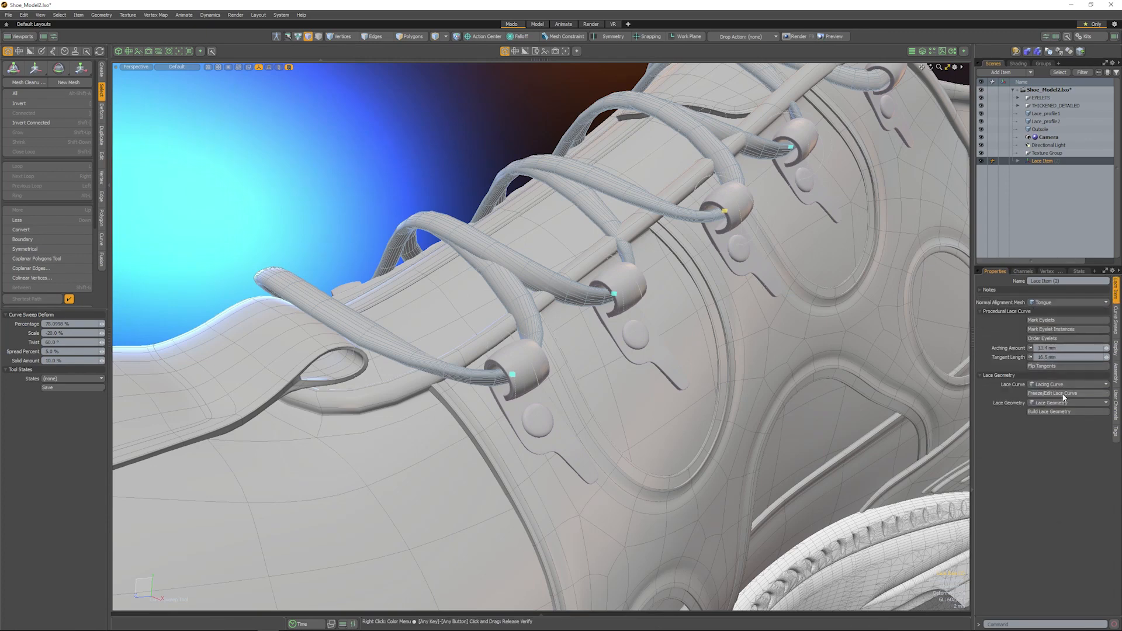
mouse_move(1053, 393)
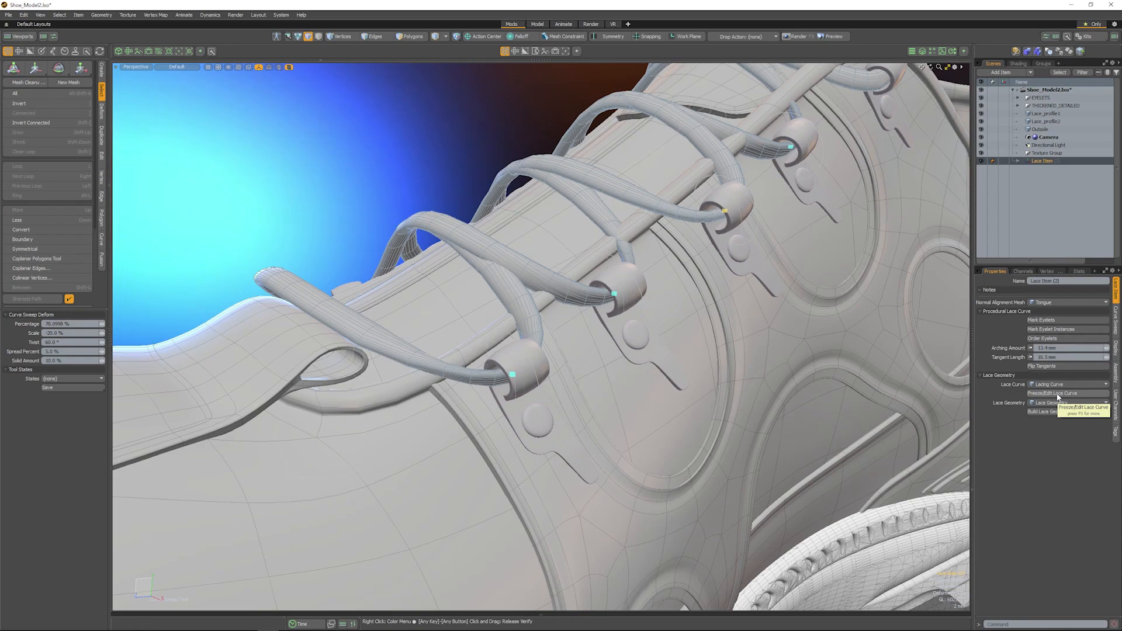
Step: Freeze the lace curve for bezier editing and switch to an orthographic view
click(1053, 392)
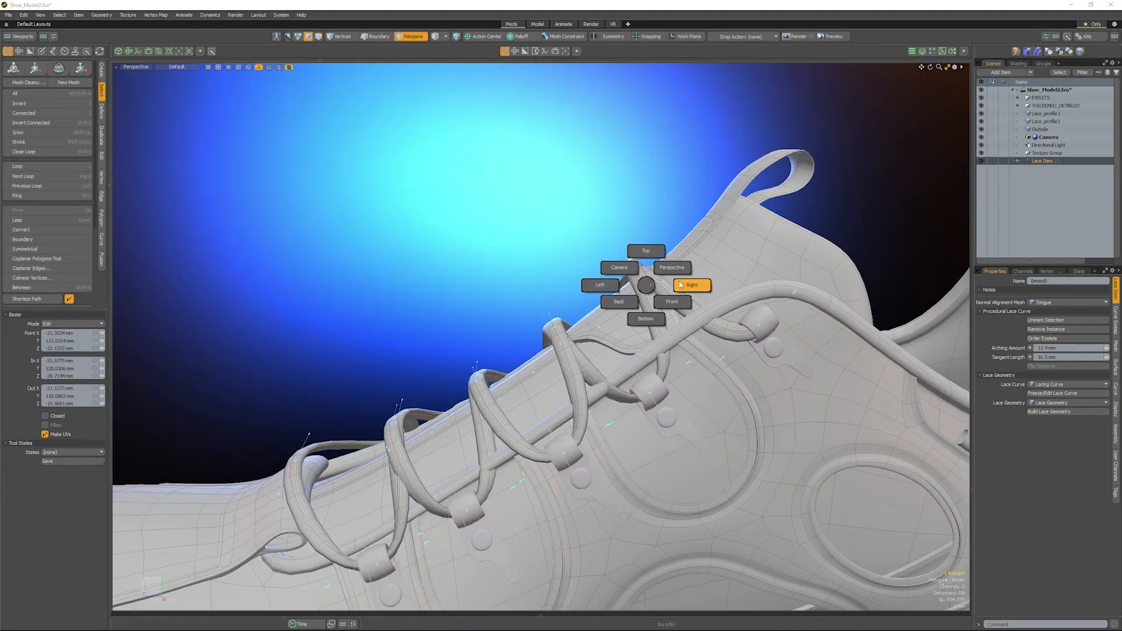
click(691, 285)
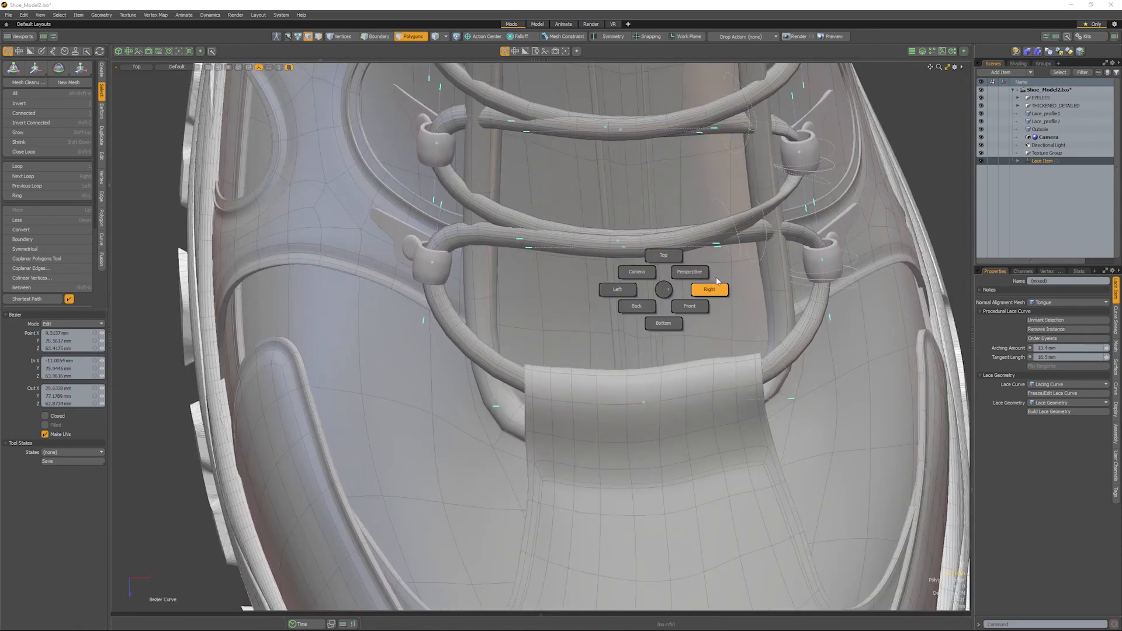
Step: Reshape the lace curve's bezier handles in Top view, then return to Perspective
click(688, 271)
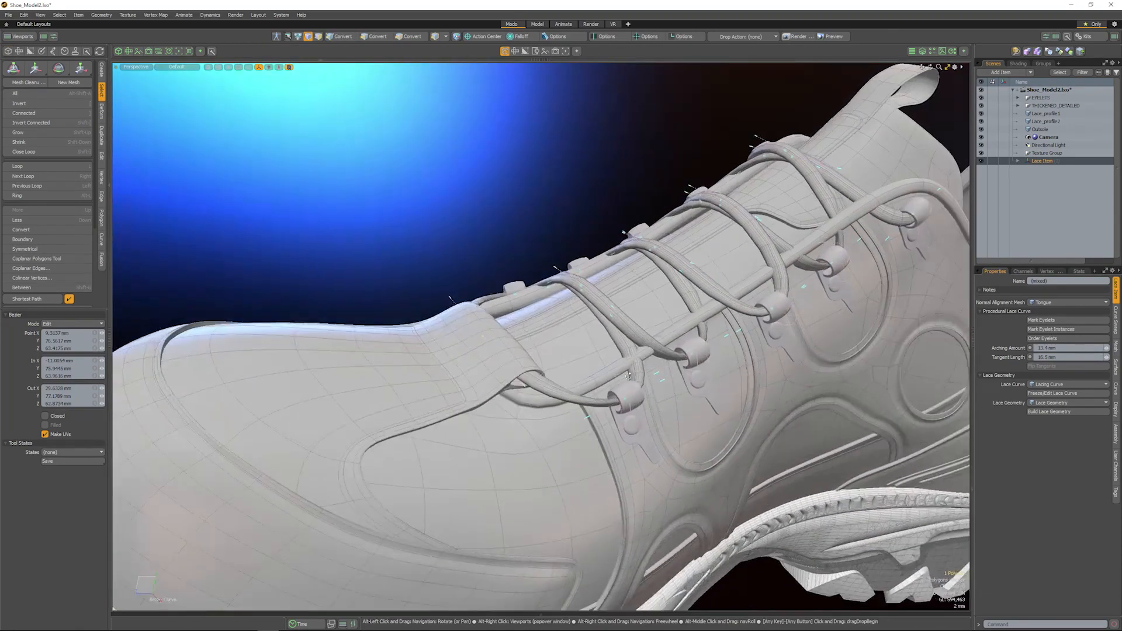